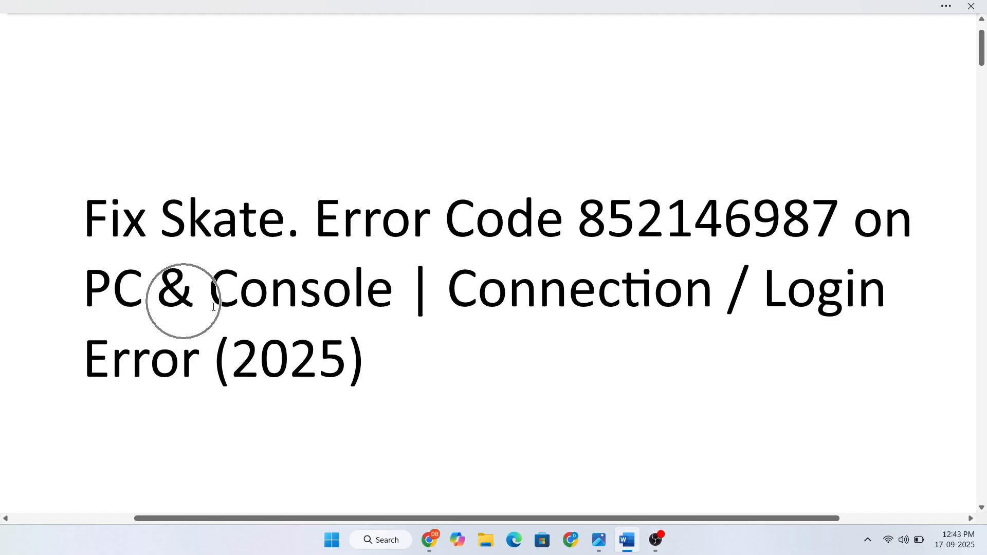
pyautogui.moveTo(753, 328)
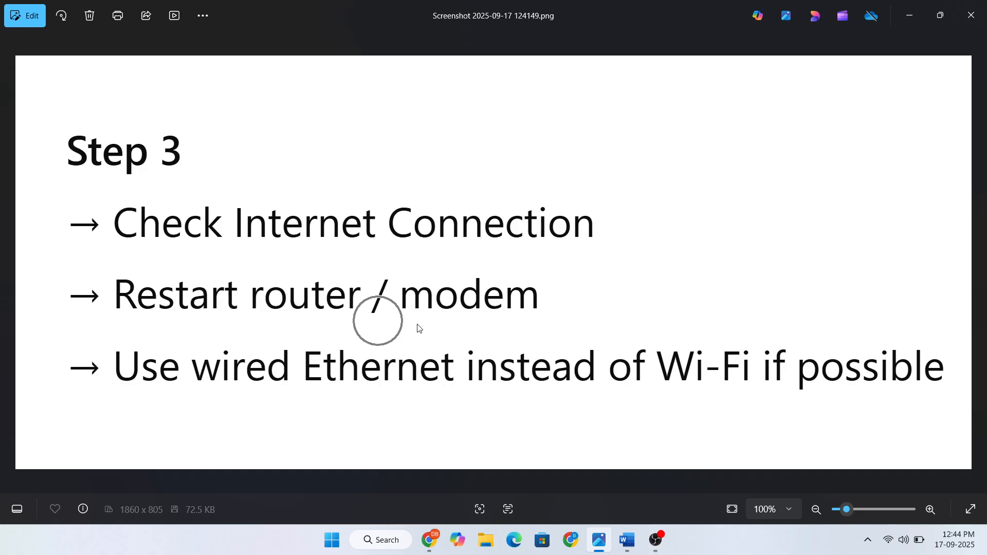
pyautogui.moveTo(281, 393)
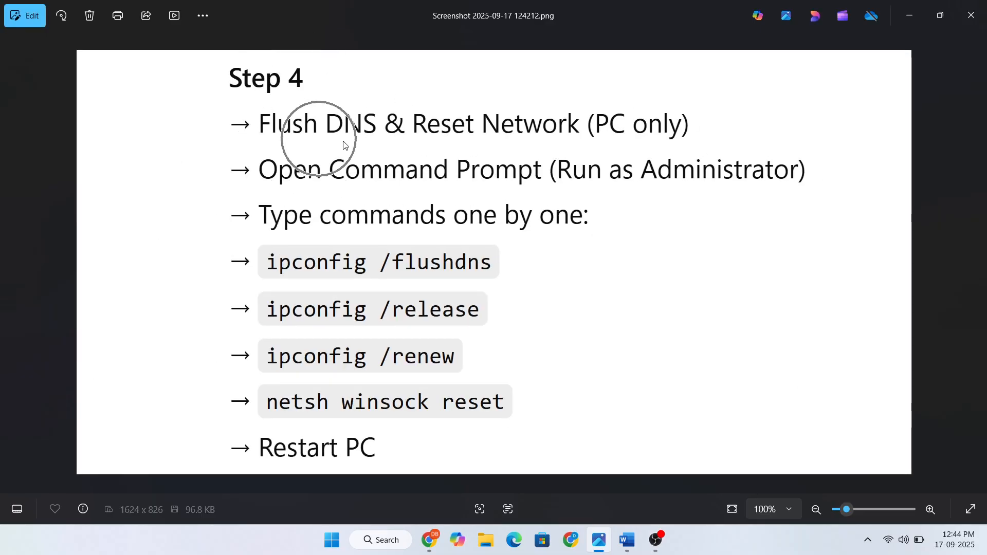
pyautogui.moveTo(643, 149)
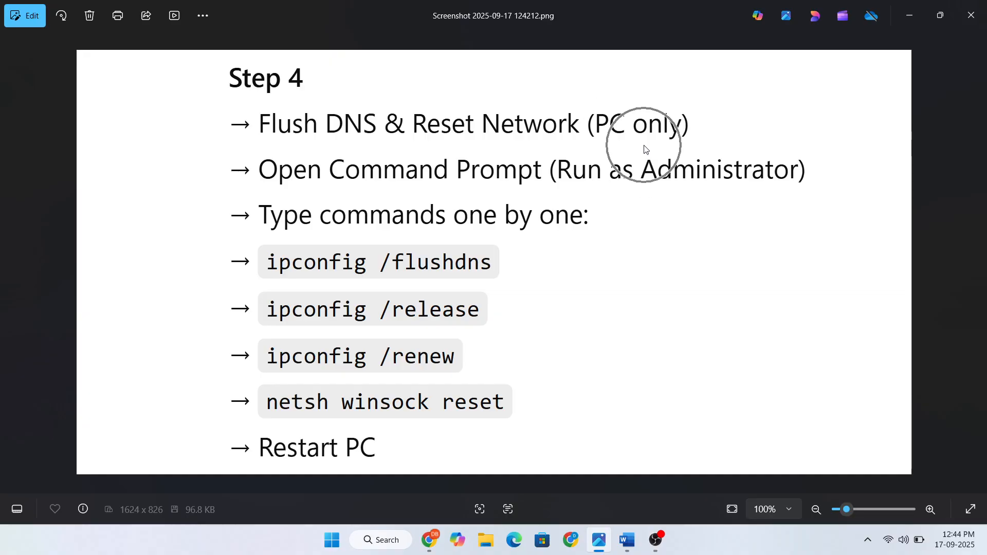
pyautogui.moveTo(639, 198)
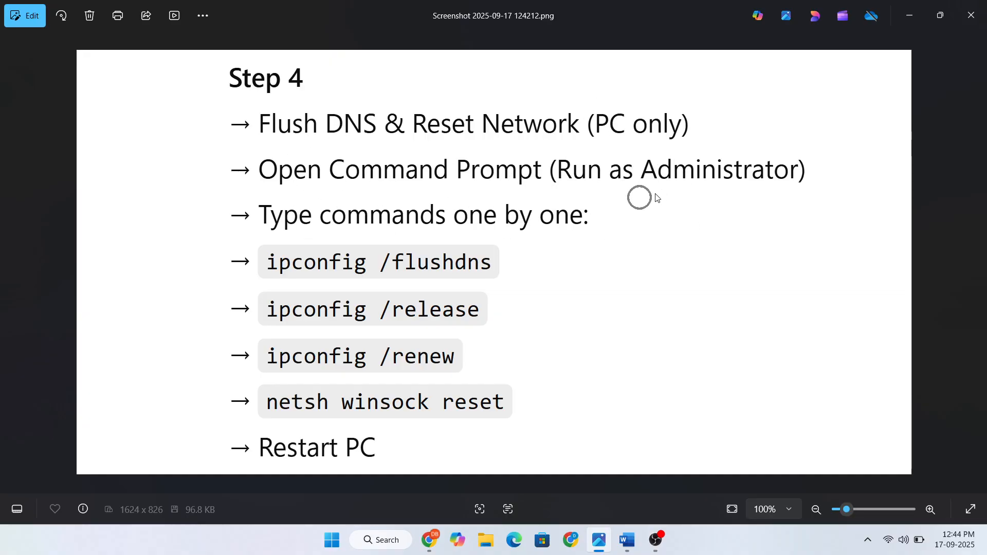
pyautogui.moveTo(414, 238)
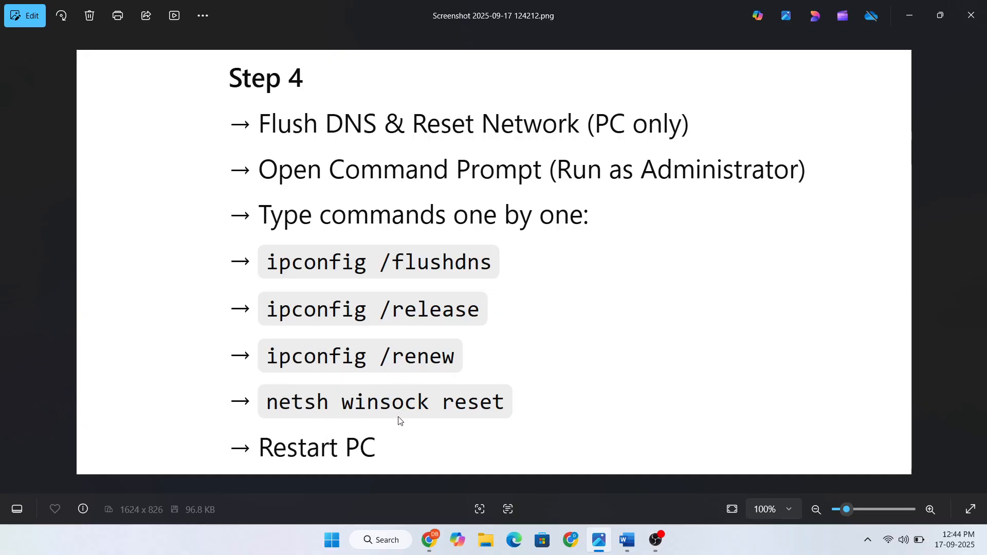
pyautogui.moveTo(328, 459)
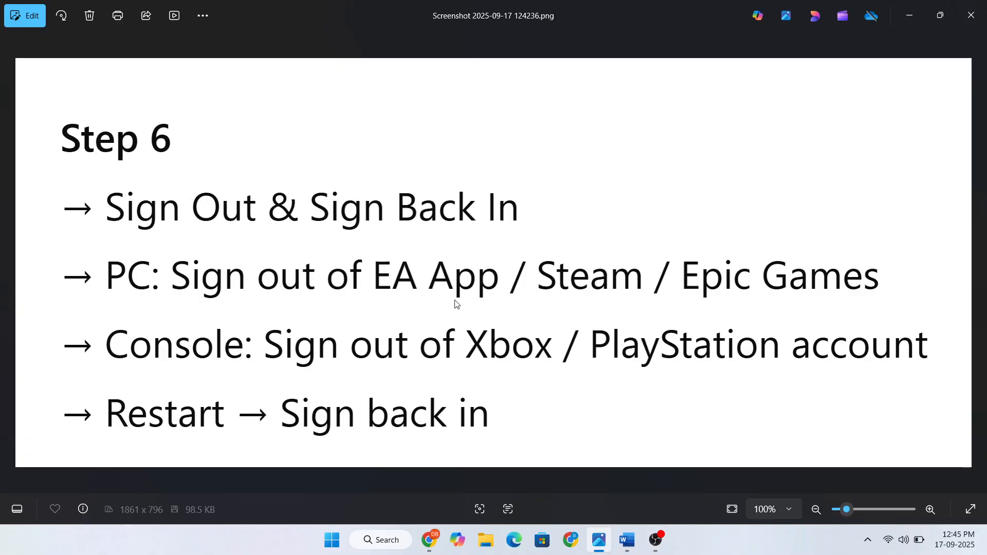
pyautogui.moveTo(703, 305)
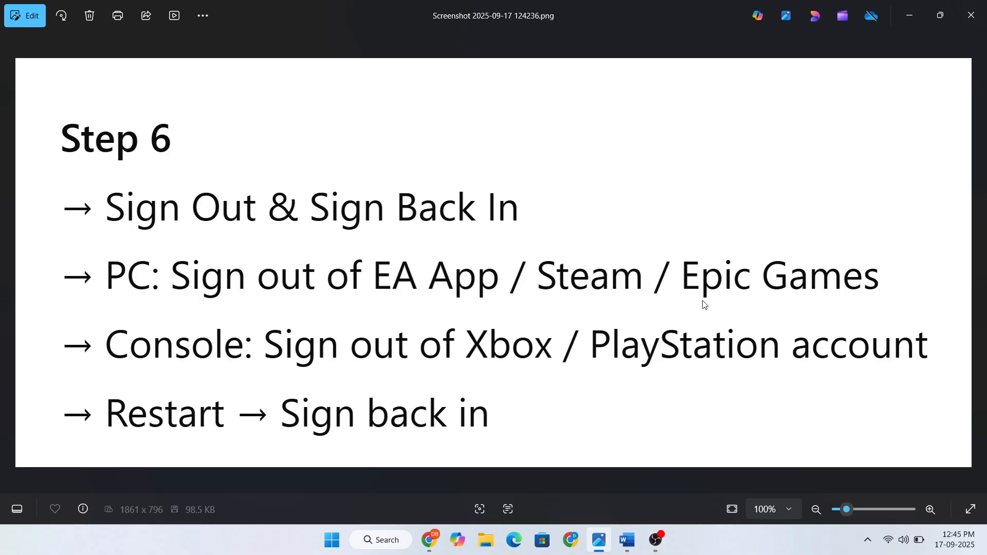
pyautogui.moveTo(567, 372)
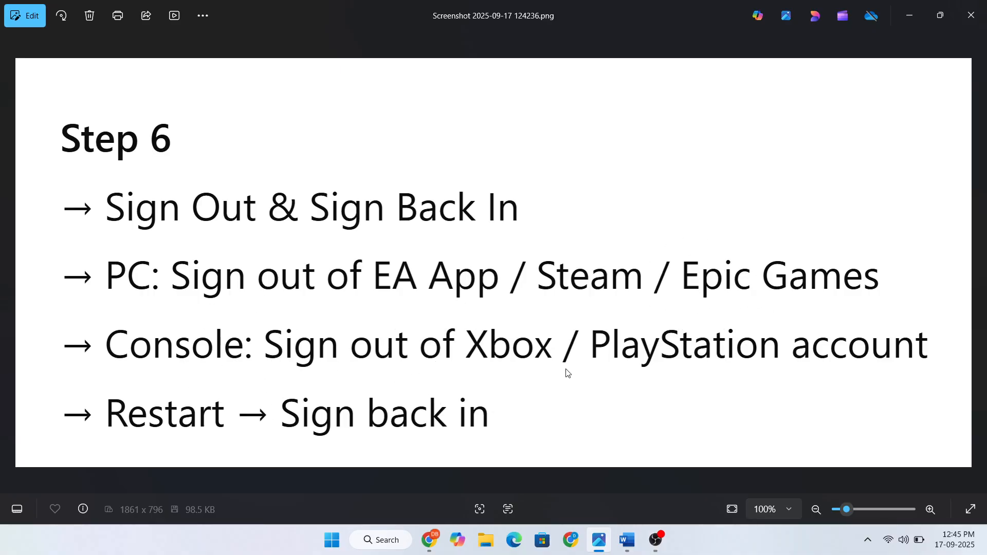
pyautogui.moveTo(226, 463)
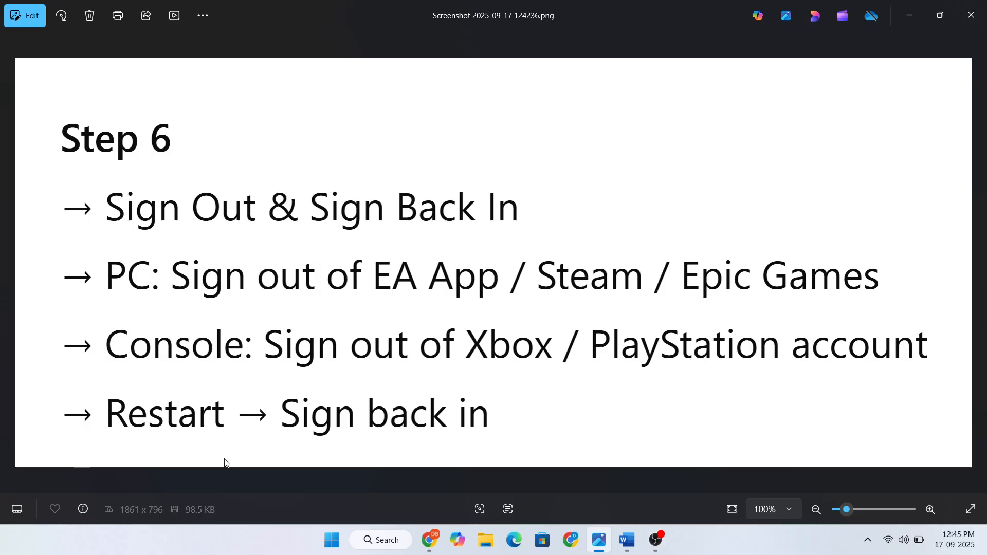
# Step: Advance to the Step 8 screenshot on updating Skate and console system software
pyautogui.click(407, 444)
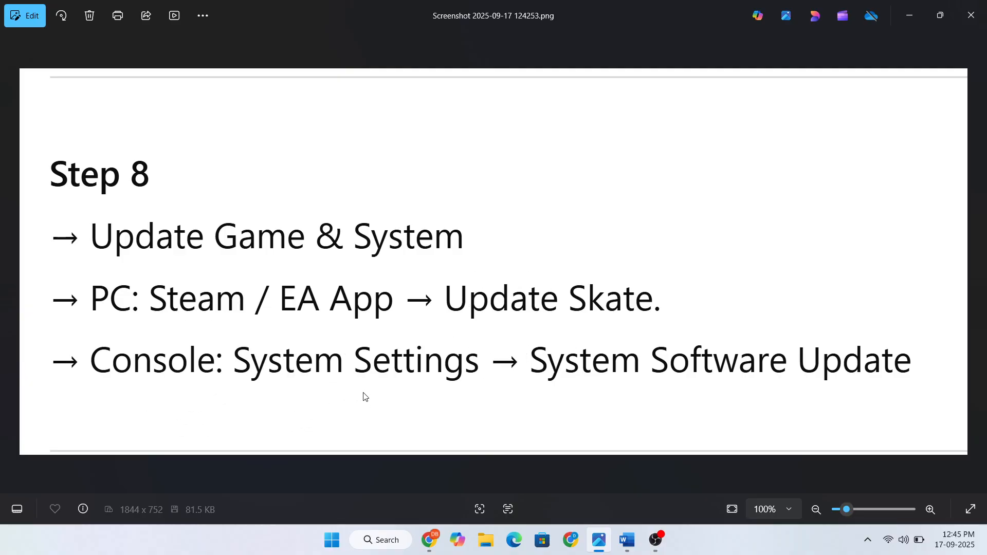
# Step: Advance to the Step 9 screenshot on setting DNS to 8.8.8.8 and 8.8.4.4
pyautogui.click(673, 393)
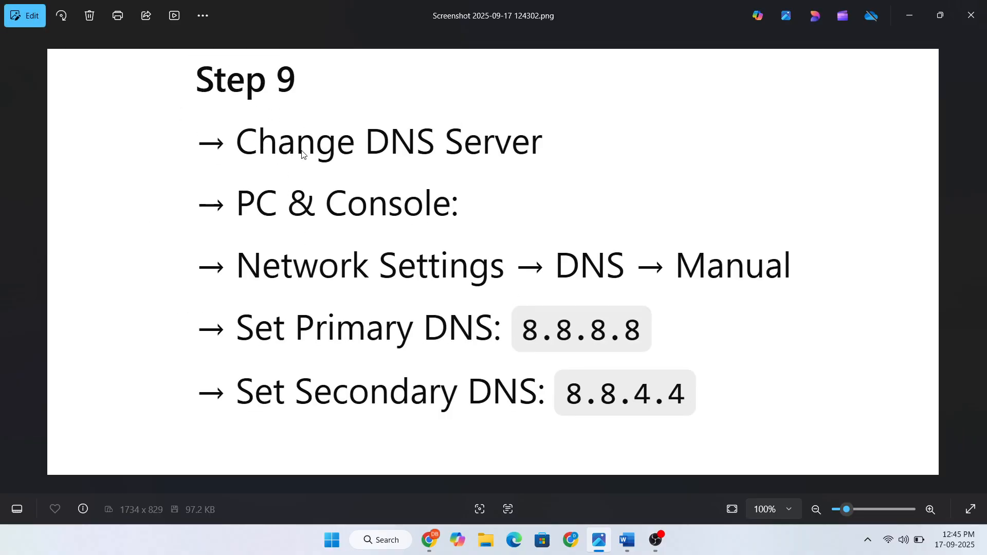
pyautogui.moveTo(375, 234)
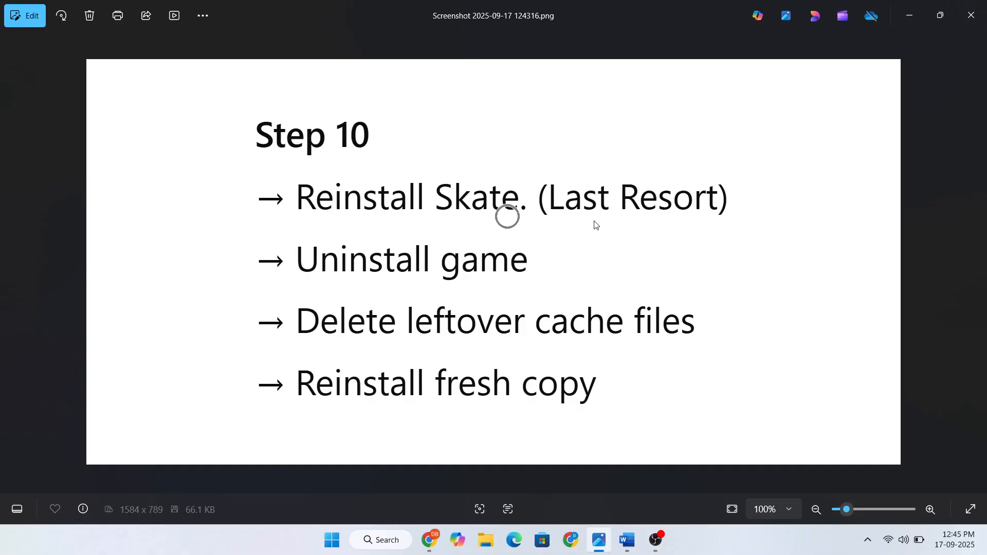
pyautogui.moveTo(456, 285)
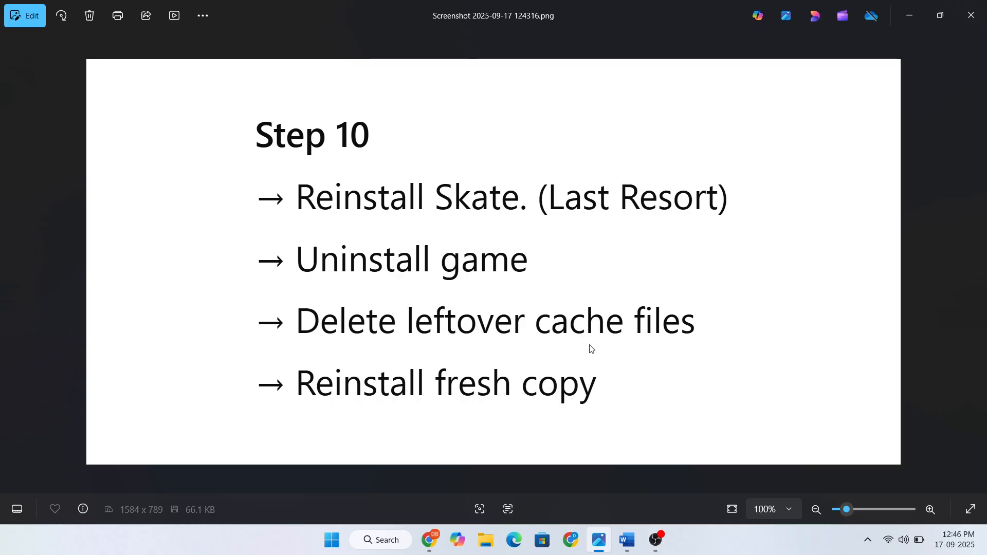
# Step: Show the closing 'Thanks for Watching' card (zzz.webp) and fit it to the window
pyautogui.click(529, 408)
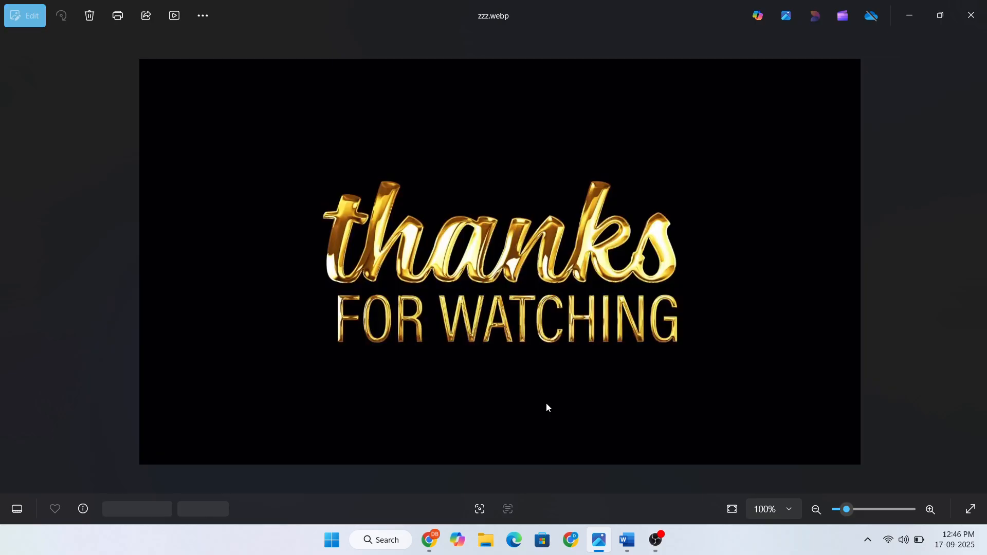
pyautogui.click(814, 510)
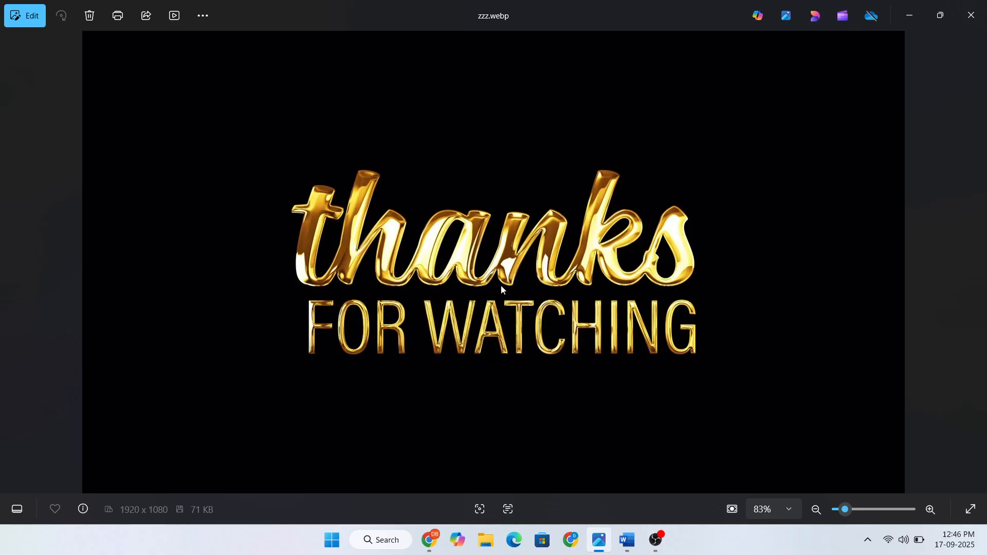
pyautogui.moveTo(497, 295)
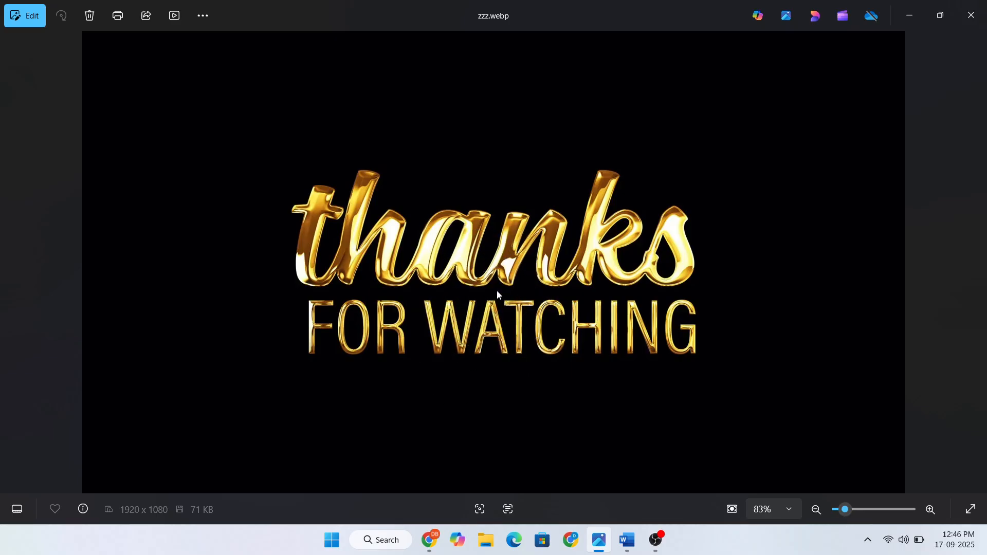